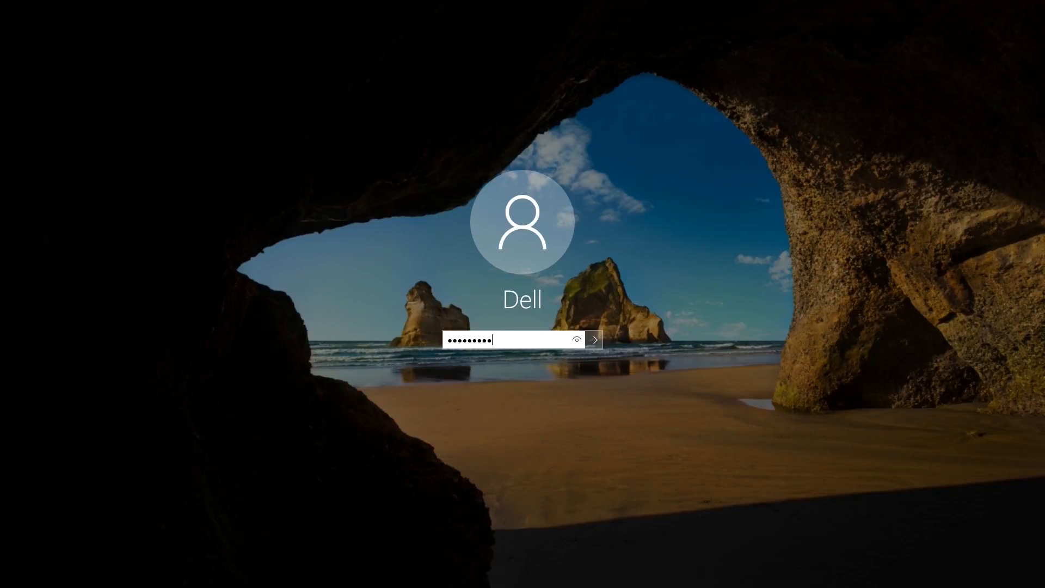
- Submit the entered password and acknowledge the 'password is incorrect' message
click(591, 339)
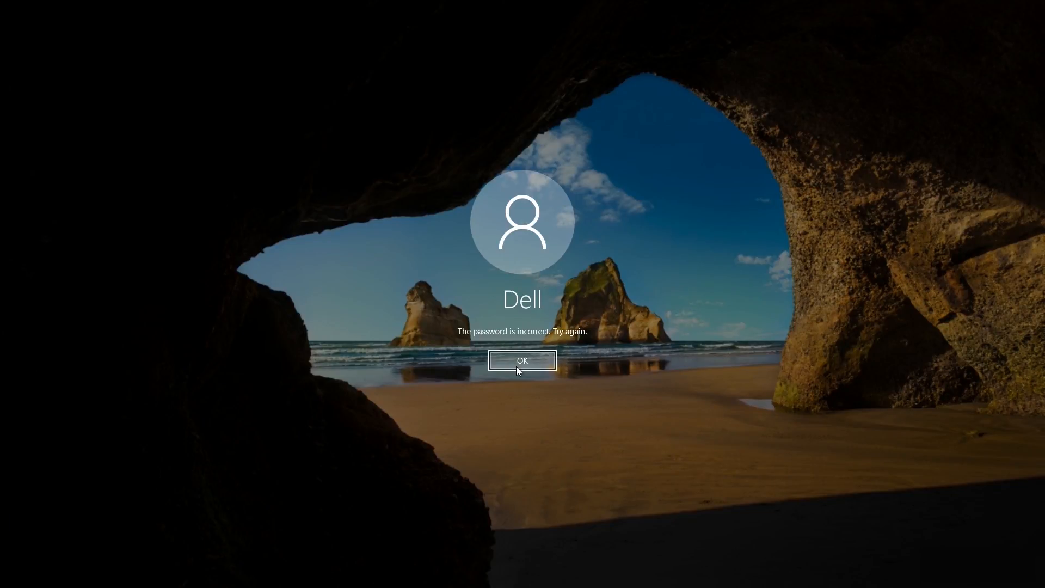
click(521, 359)
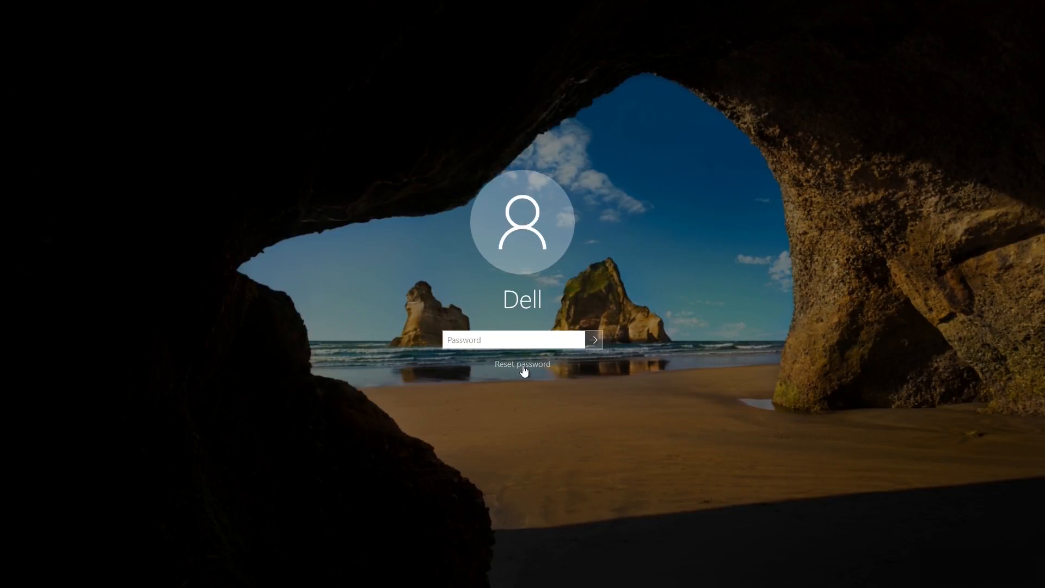